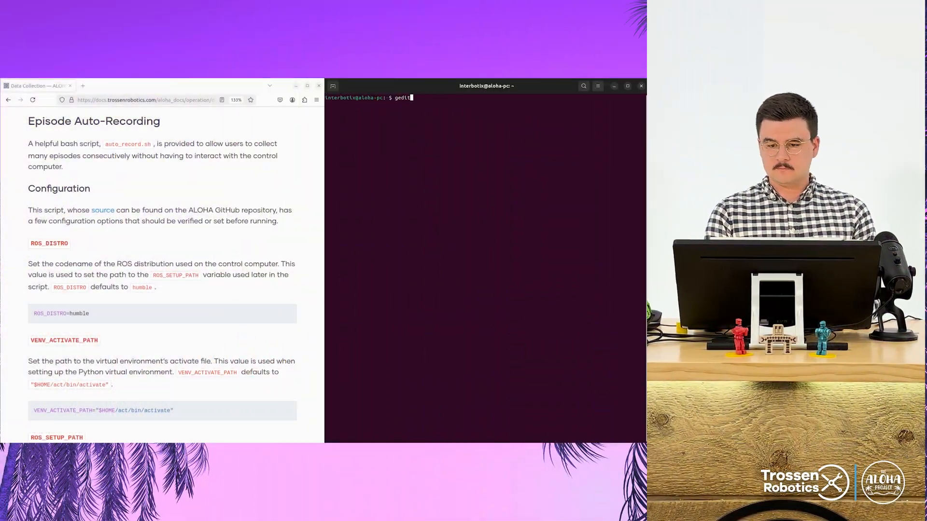
Open interbotix_ws/src/aloha/aloha/constants.py in gedit from the terminal.
{"action": "type", "text": "interbotix_ws/"}
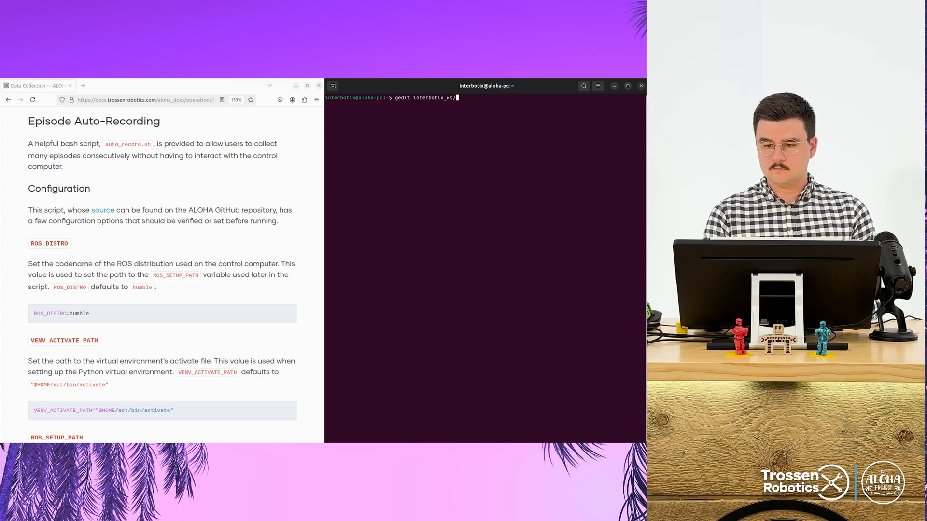
{"action": "type", "text": "src/aloha/aloha/constants.py"}
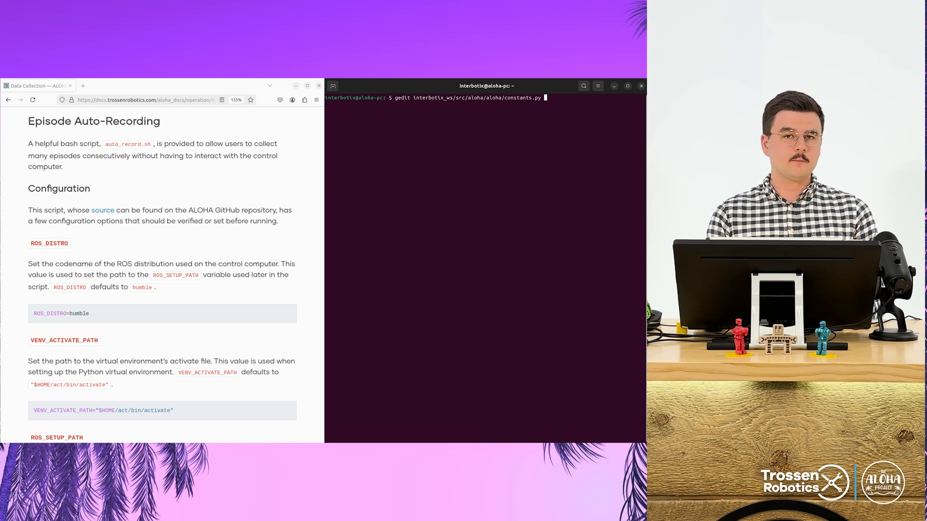
{"action": "key", "text": "Return"}
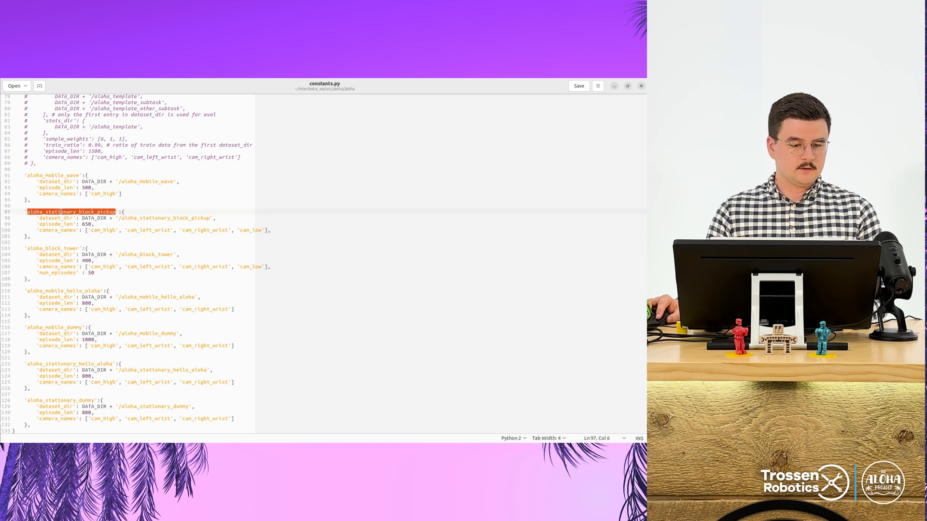
Inspect and highlight the aloha_stationary_block_pickup task name in constants.py.
{"action": "left_click", "coordinate": [78, 211]}
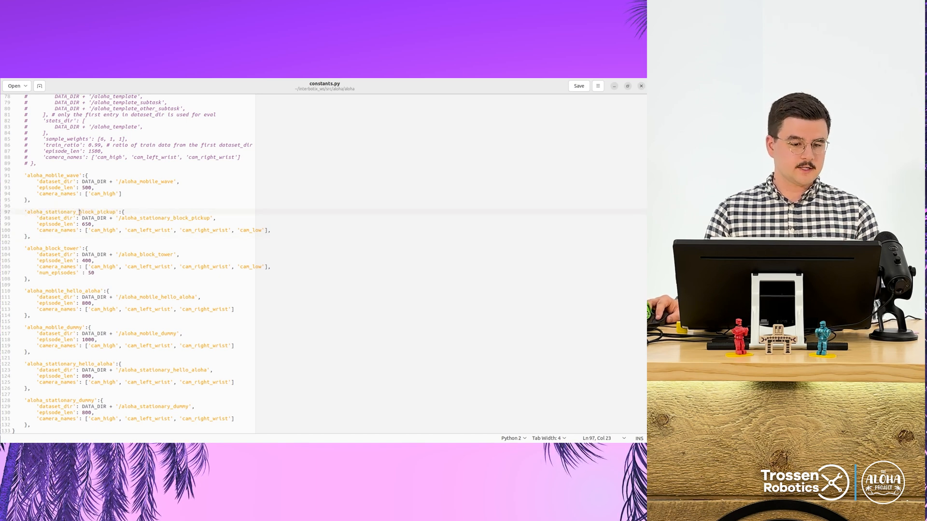
{"action": "double_click", "coordinate": [71, 212]}
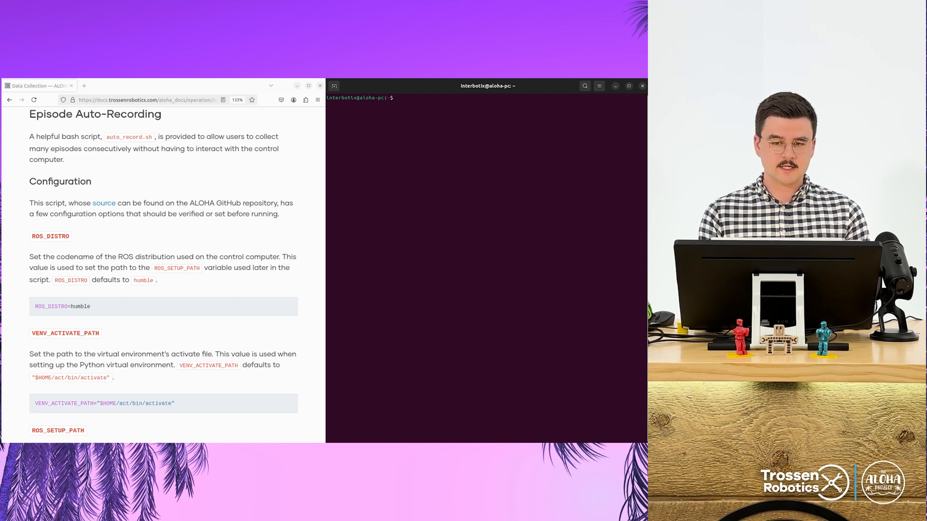
Run gedit interbotix_ws/src/aloha/scripts/auto_record.sh from the terminal.
{"action": "type", "text": "gedit"}
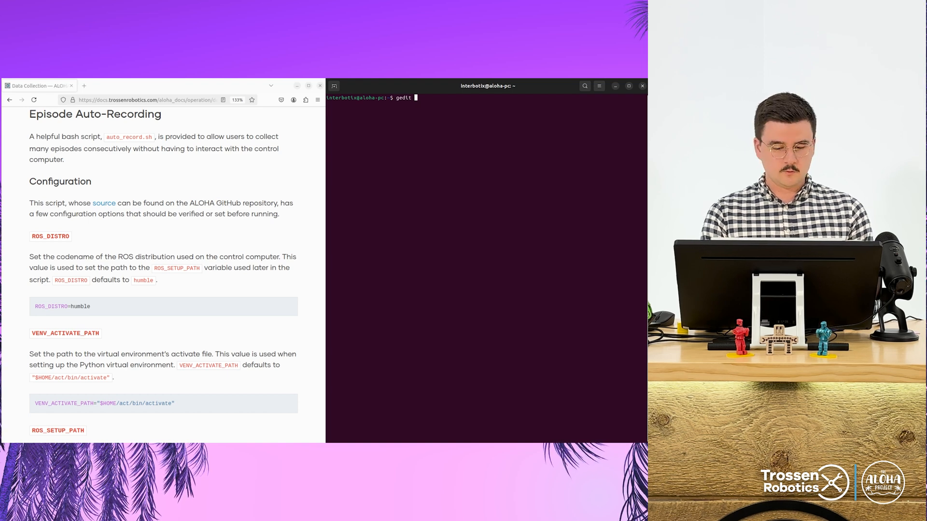
{"action": "type", "text": "interbotix_ws/sr"}
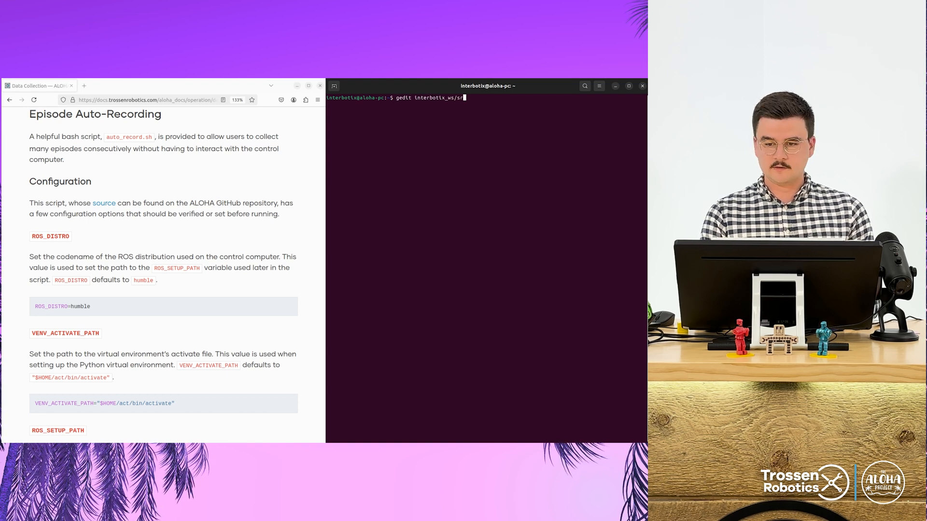
{"action": "type", "text": "c/aloha/scripts/"}
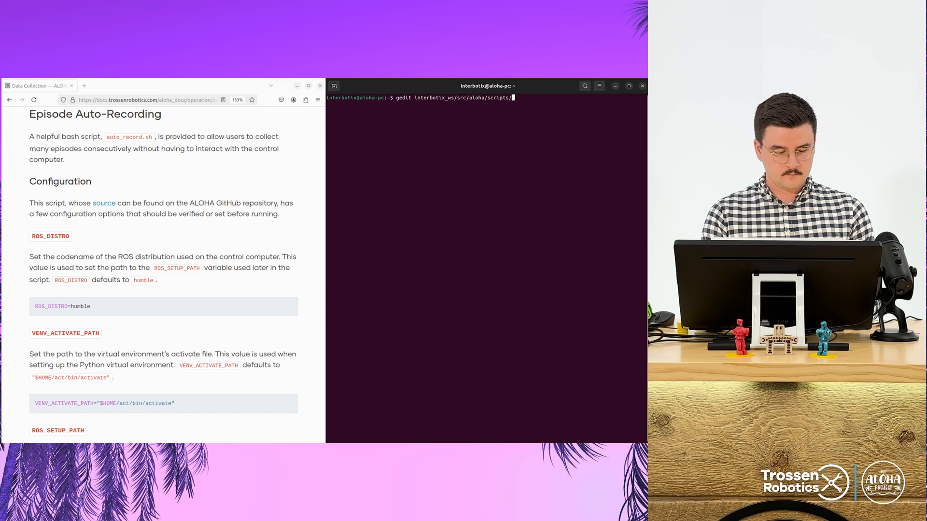
{"action": "type", "text": "auto_record.sh"}
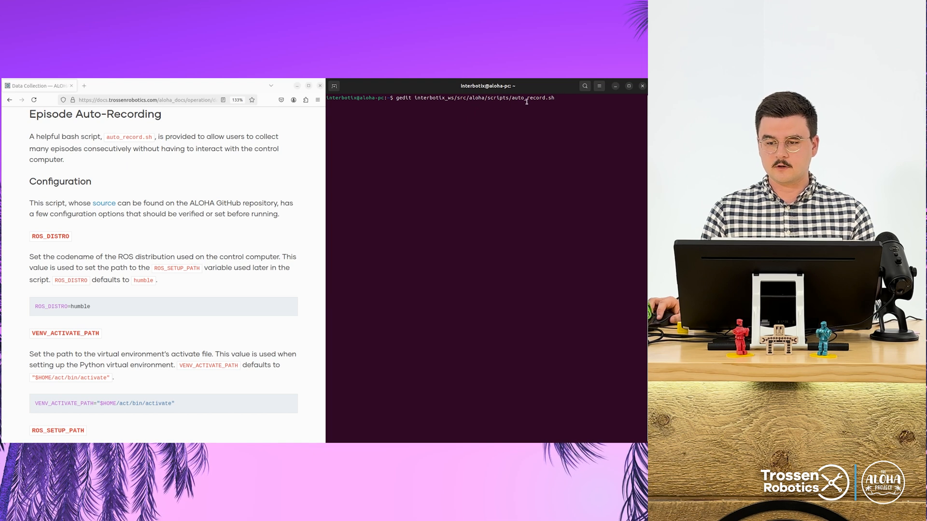
{"action": "key", "text": "Return"}
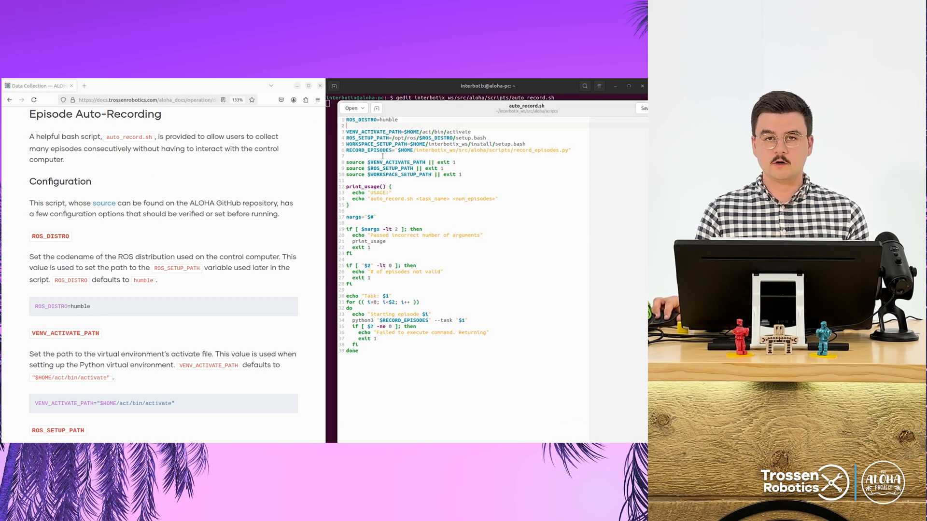
{"action": "double_click", "coordinate": [359, 120]}
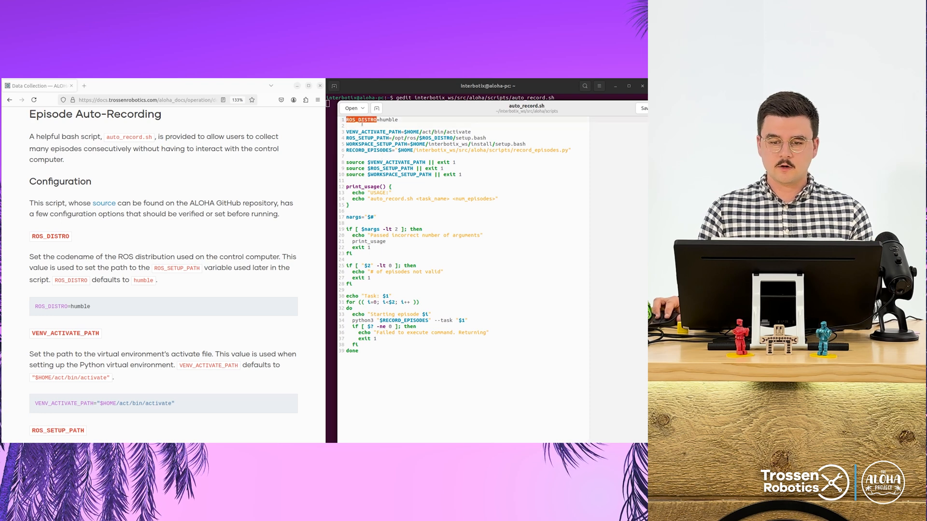
{"action": "double_click", "coordinate": [387, 120]}
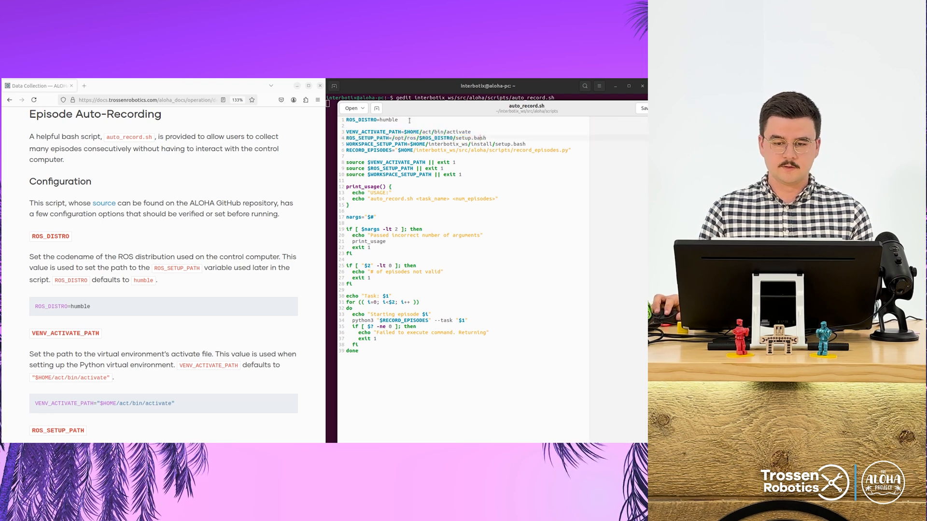
{"action": "double_click", "coordinate": [372, 132]}
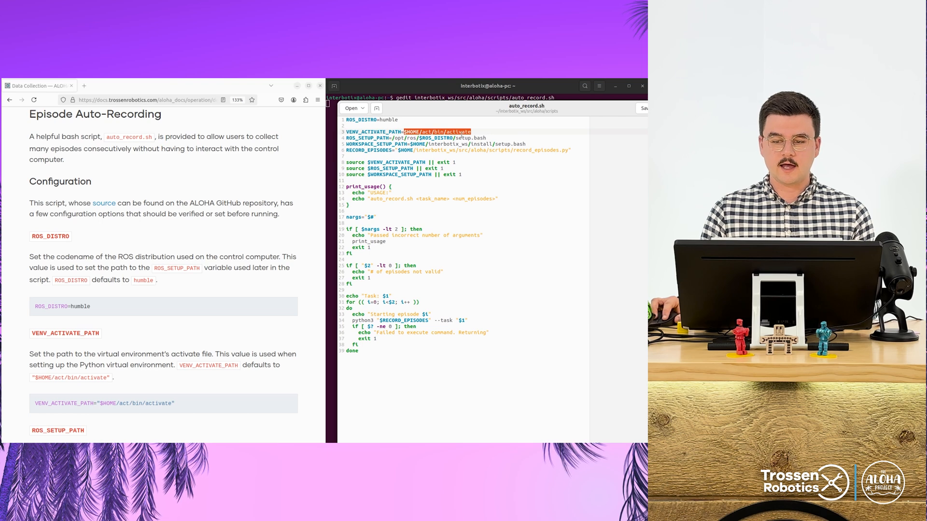
{"action": "double_click", "coordinate": [459, 131]}
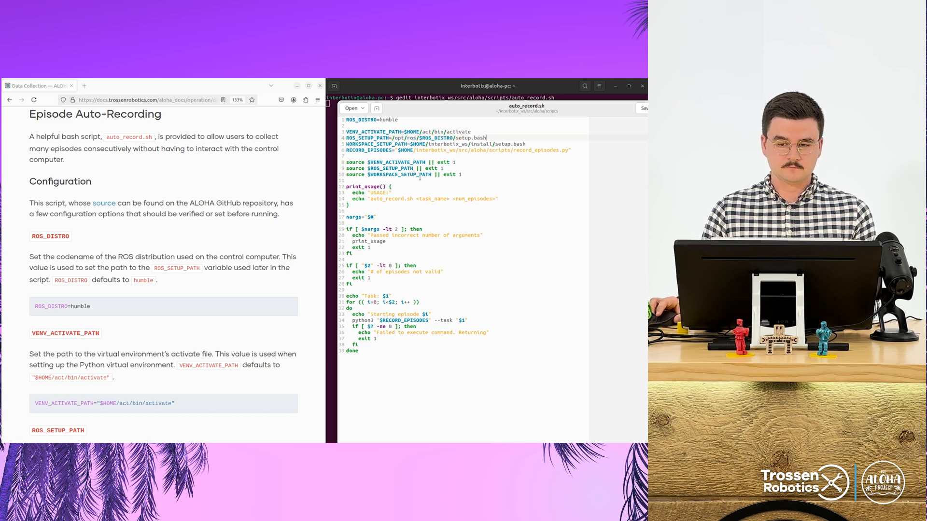
Compare the script's setup.bash workspace path with the WORKSPACE_SETUP_PATH and RECORD_EPISODES docs.
{"action": "scroll", "scroll_direction": "down", "scroll_amount": 3}
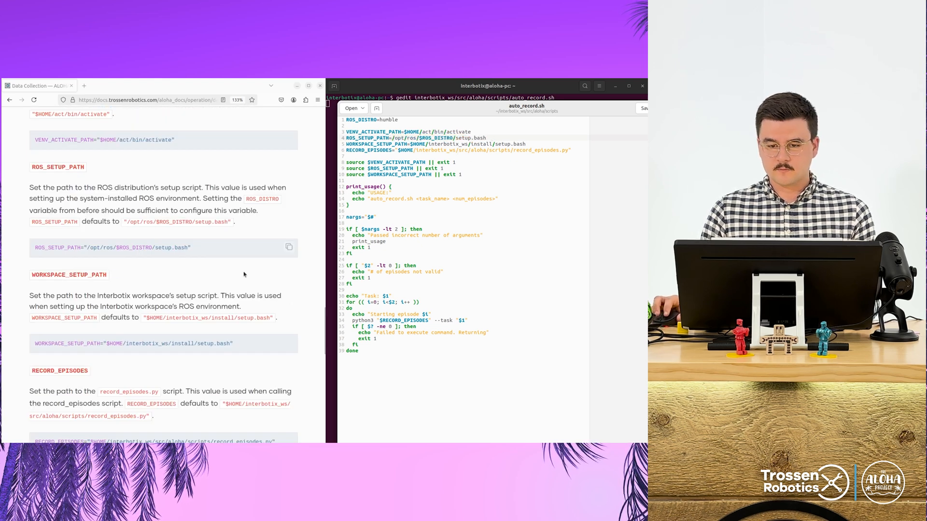
{"action": "scroll", "scroll_direction": "down", "scroll_amount": 3}
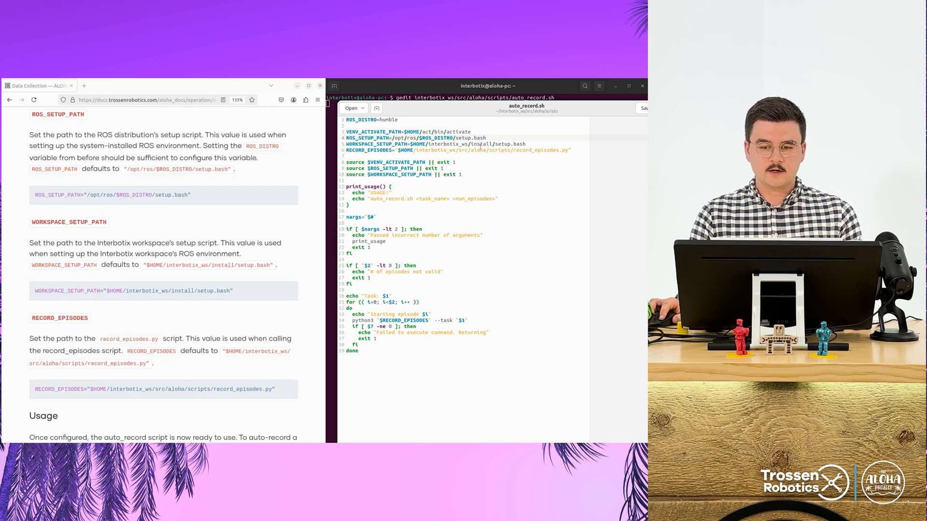
{"action": "double_click", "coordinate": [515, 143]}
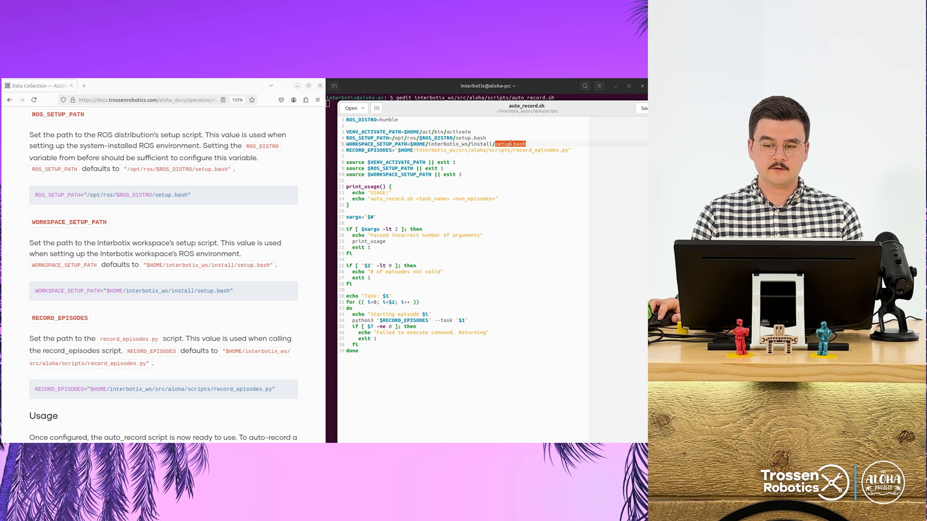
{"action": "scroll", "scroll_direction": "down", "scroll_amount": 3}
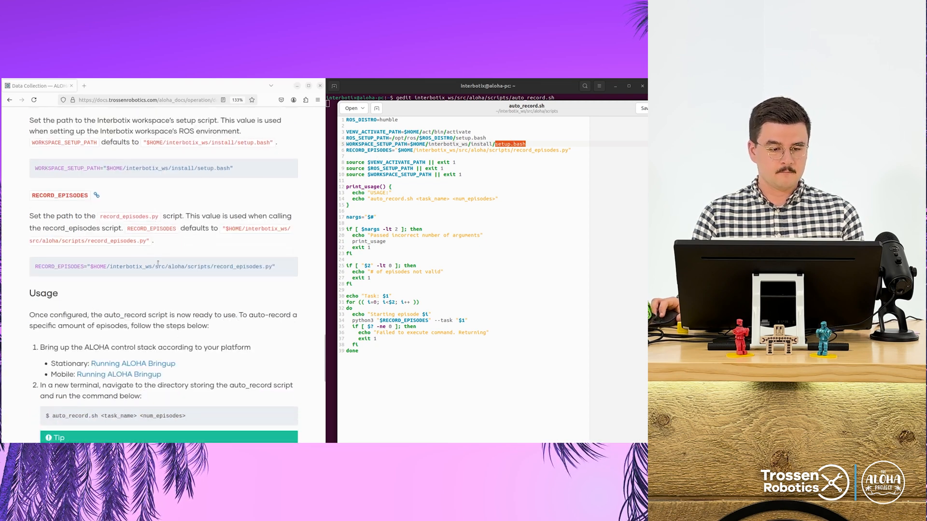
{"action": "scroll", "scroll_direction": "down", "scroll_amount": 3}
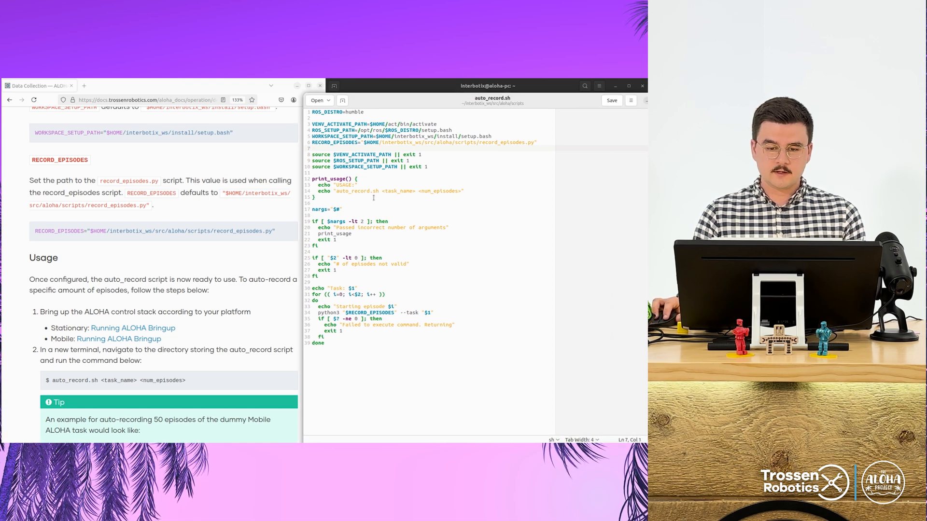
Scroll to the docs' Usage section and highlight the <task_name> argument.
{"action": "scroll", "scroll_direction": "down", "scroll_amount": 3}
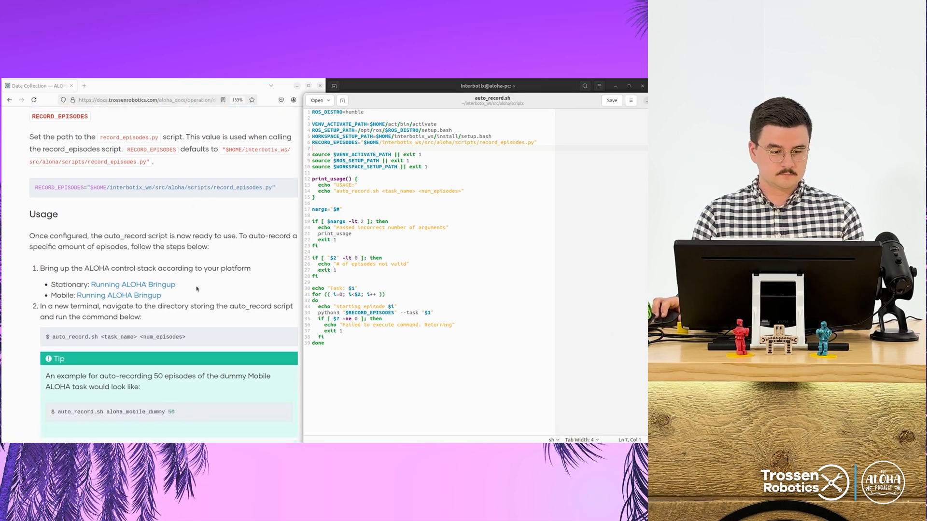
{"action": "scroll", "scroll_direction": "down", "scroll_amount": 3}
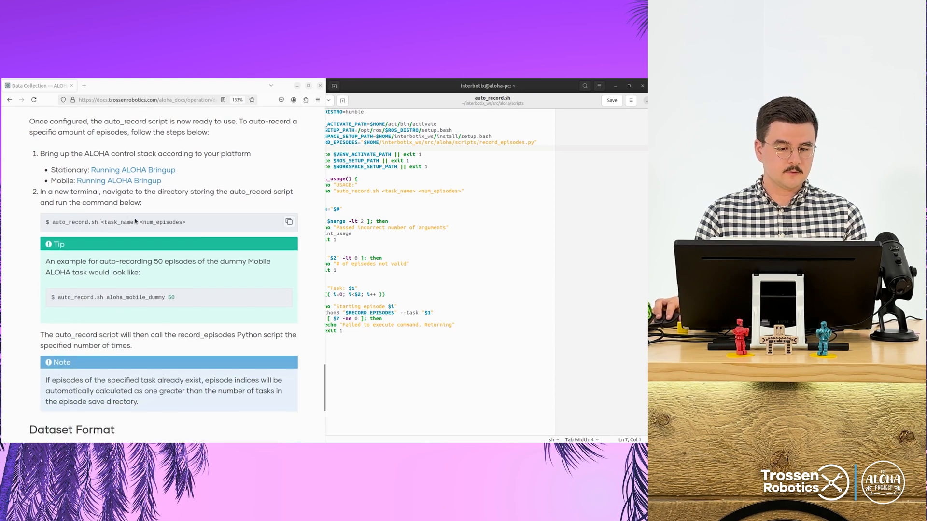
{"action": "double_click", "coordinate": [118, 223]}
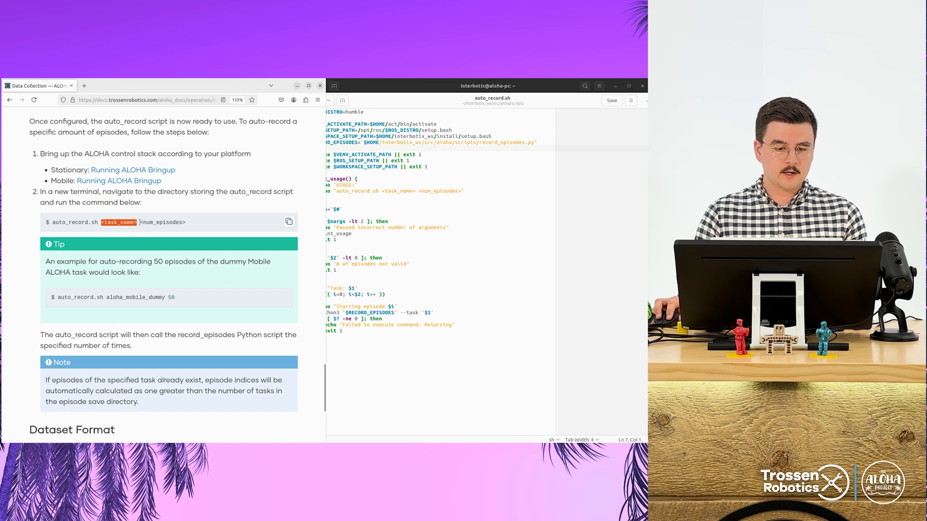